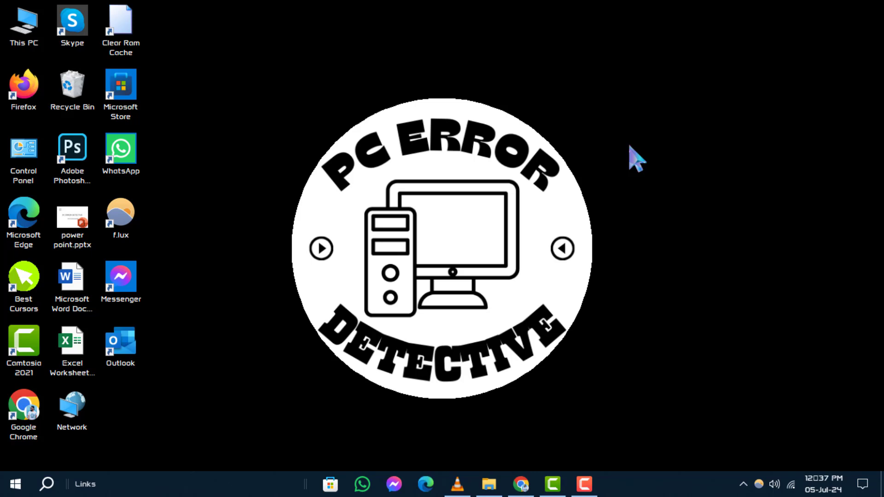
mouse_move(254, 364)
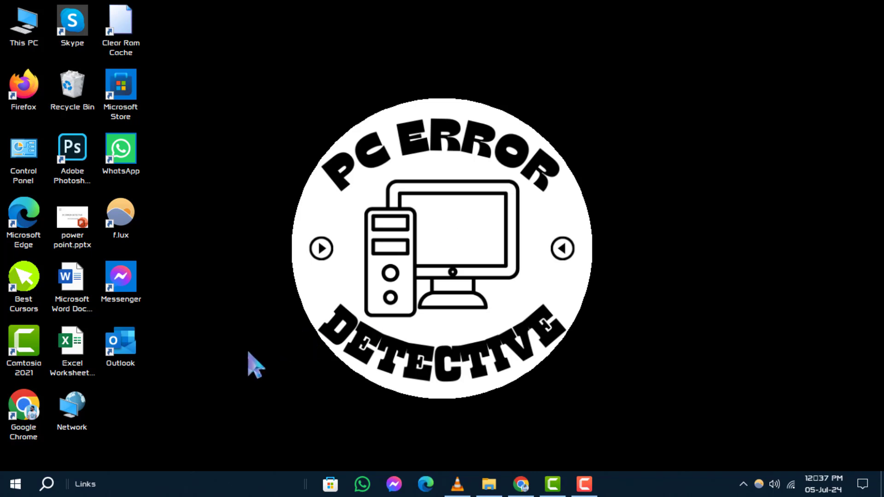
mouse_move(113, 443)
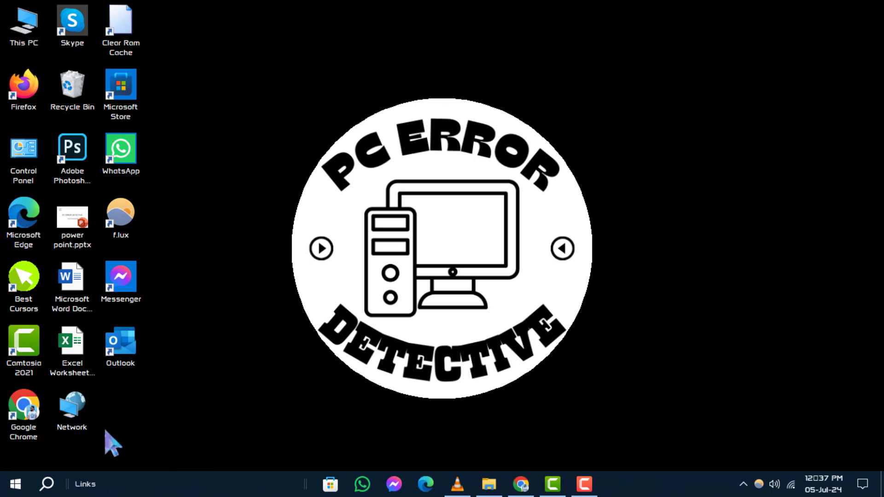
mouse_move(15, 483)
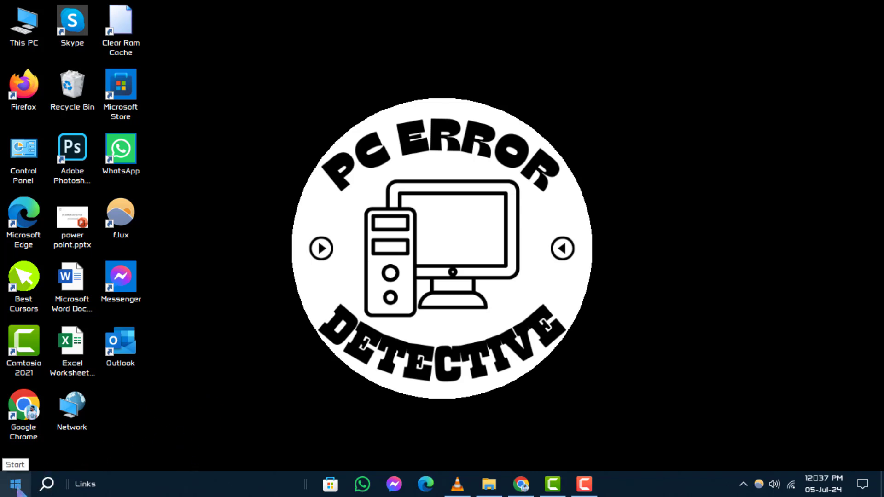
Update the speed128 gb SSD driver via automatic search, confirming the best driver is already installed.
right_click(14, 484)
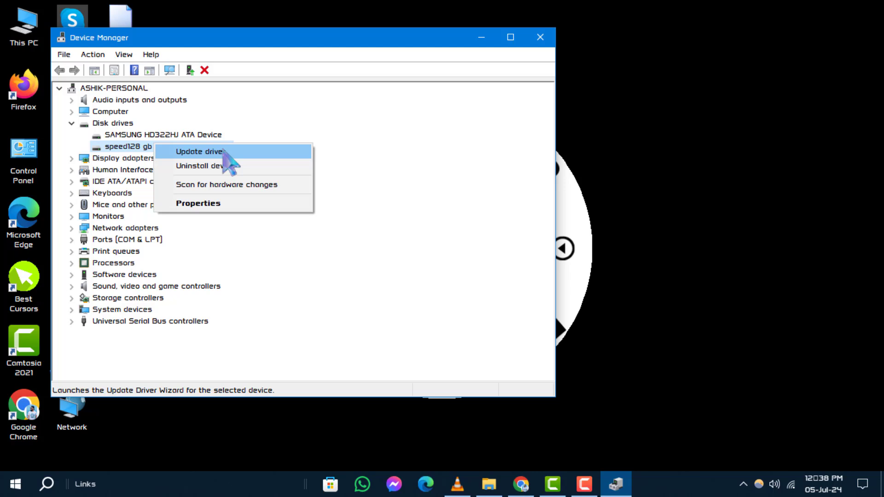
left_click(199, 151)
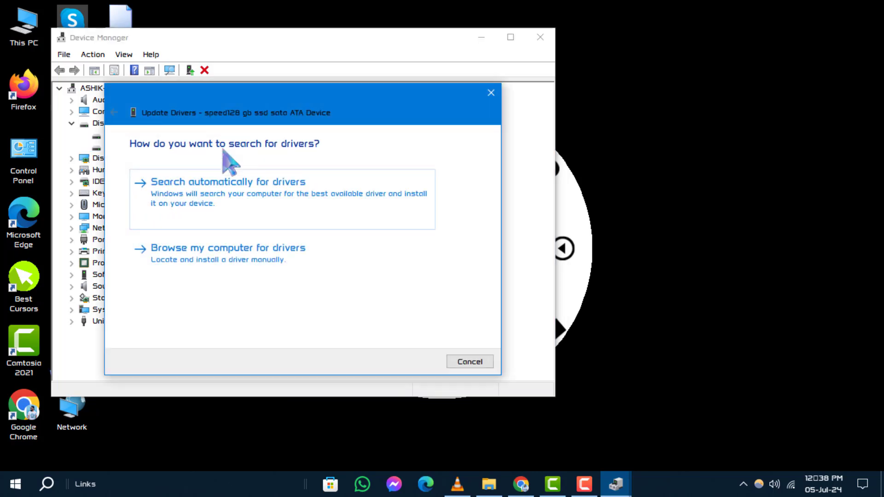
left_click(228, 182)
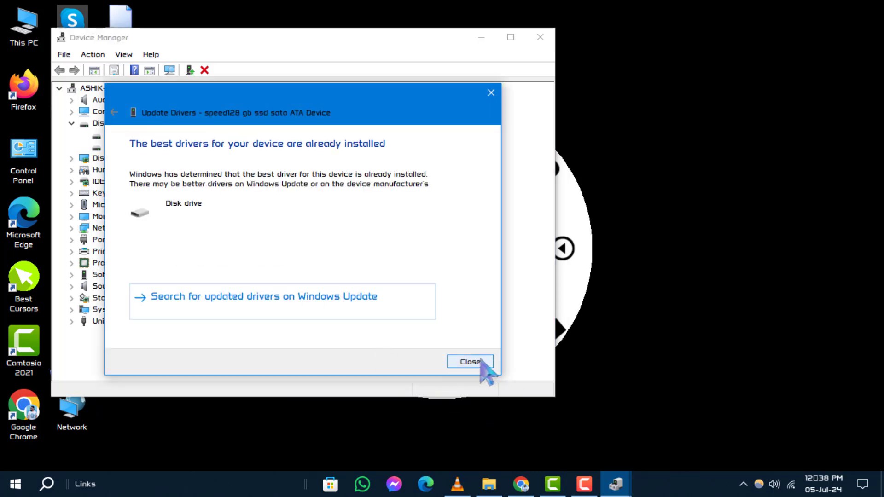
left_click(470, 362)
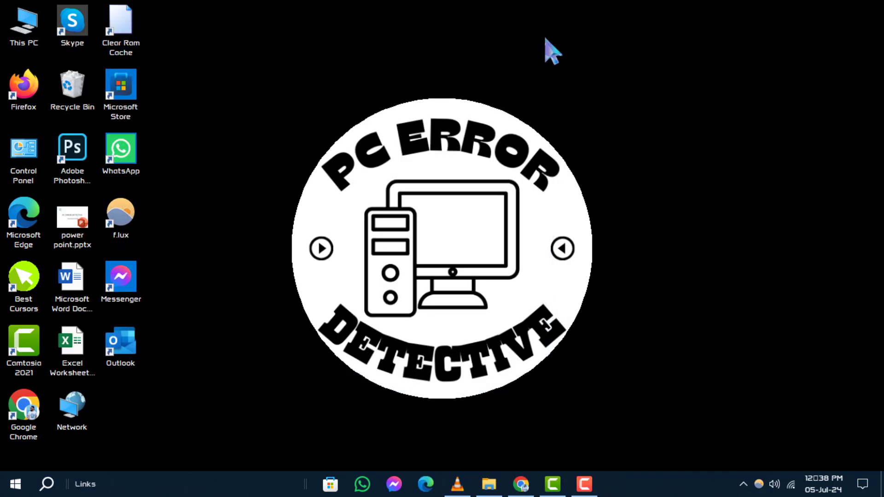
mouse_move(537, 64)
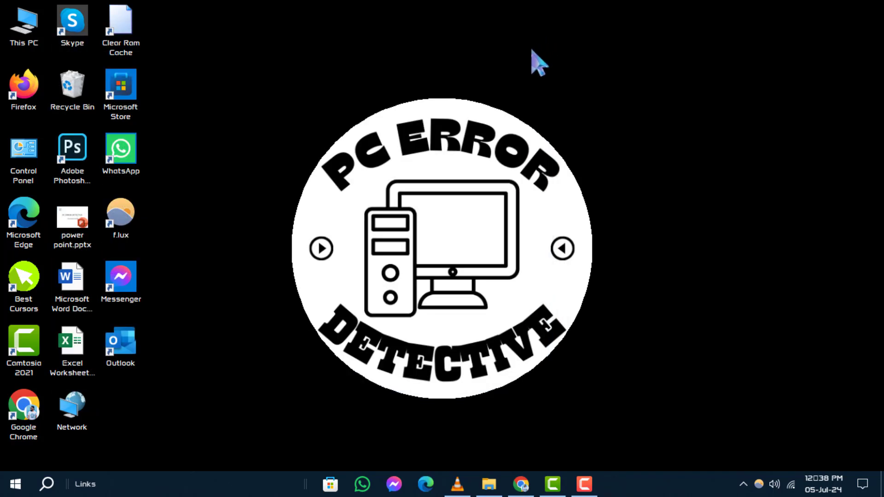
mouse_move(531, 62)
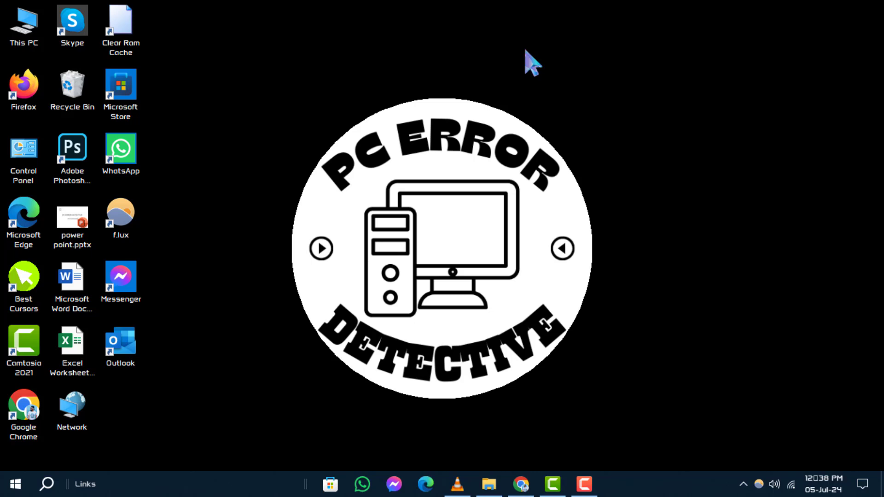
mouse_move(217, 385)
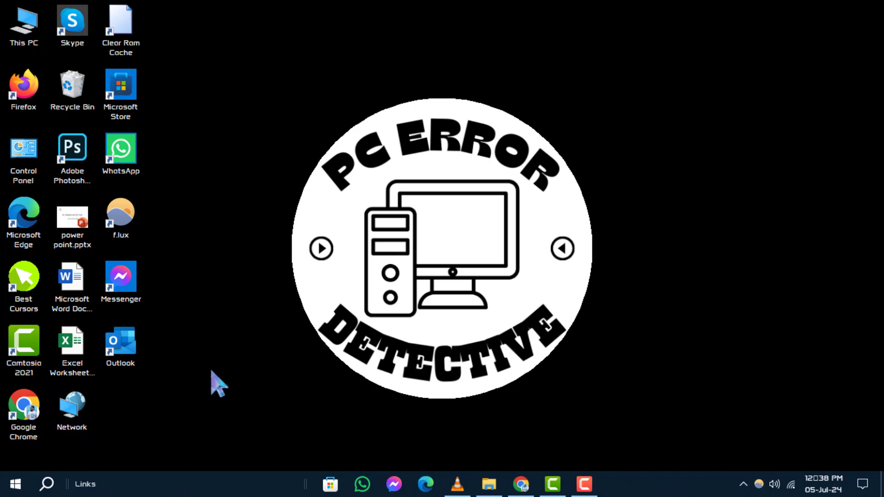
mouse_move(255, 354)
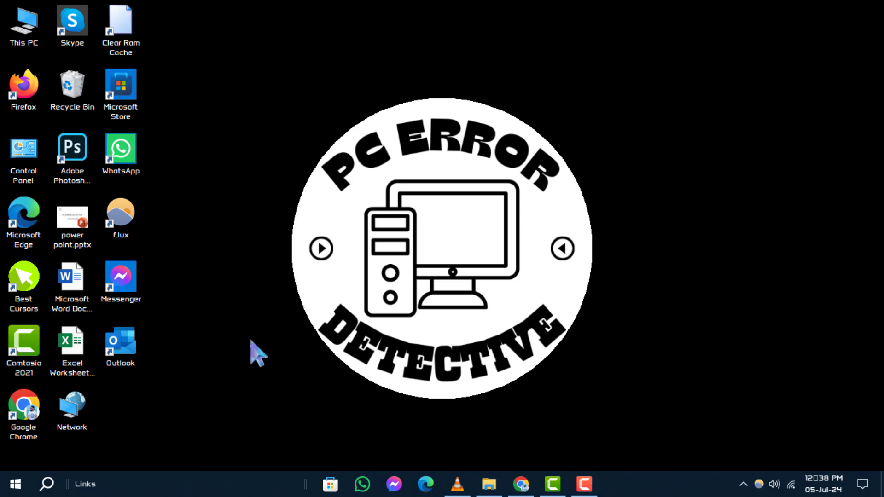
Sort the Apps & features list by install date, newest first.
right_click(14, 484)
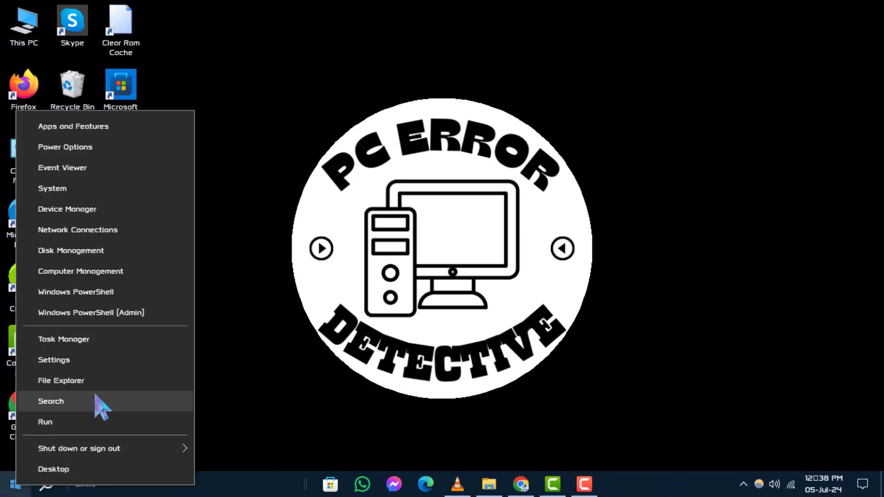
left_click(53, 360)
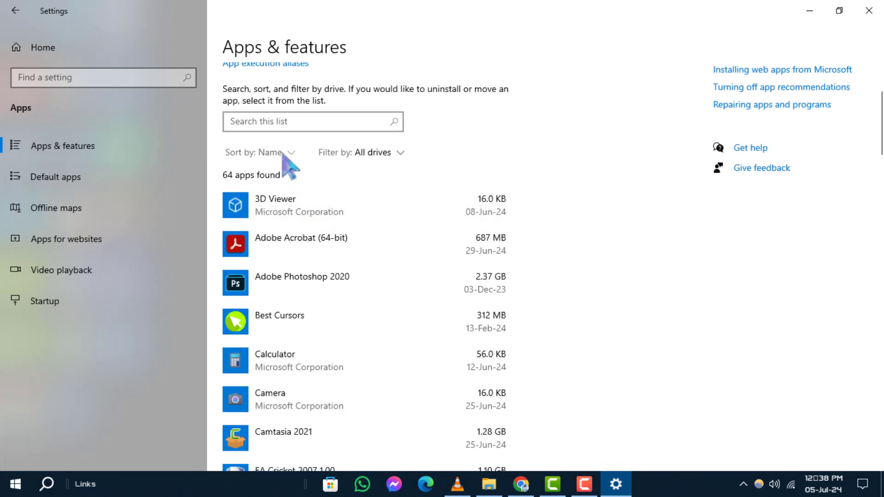
left_click(265, 152)
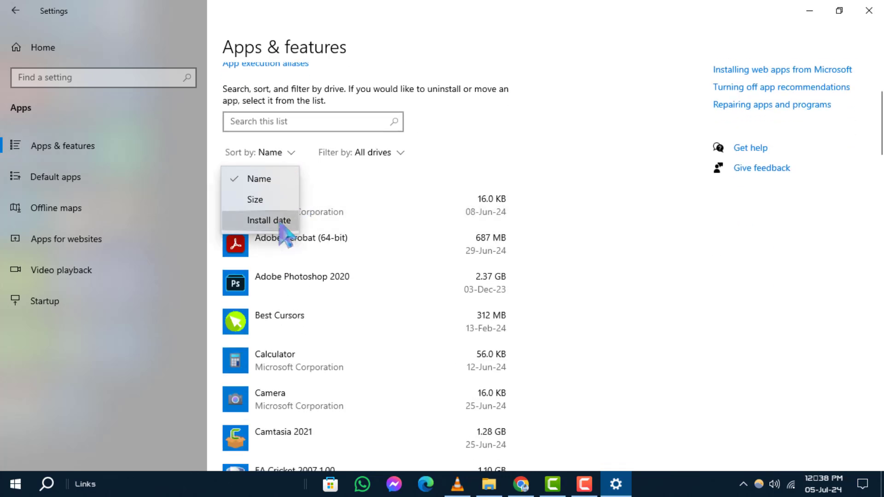
left_click(269, 220)
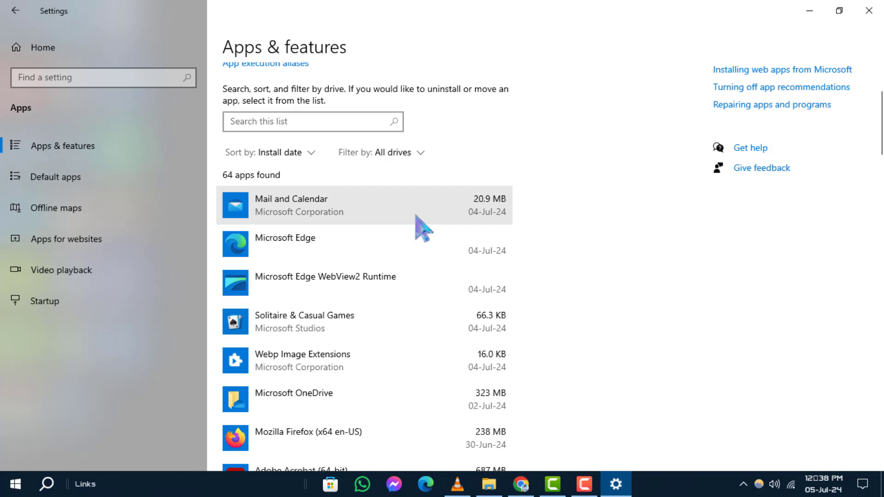
Begin uninstalling Mail and Calendar from its expanded options.
left_click(361, 205)
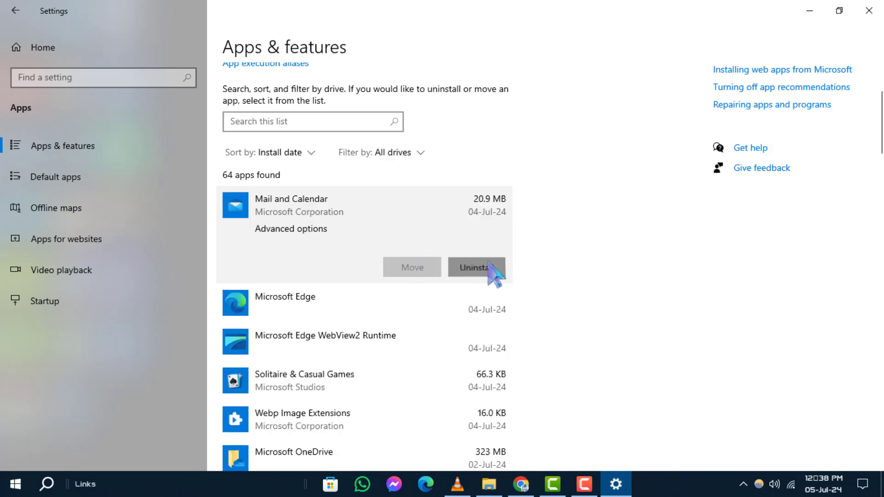
left_click(476, 268)
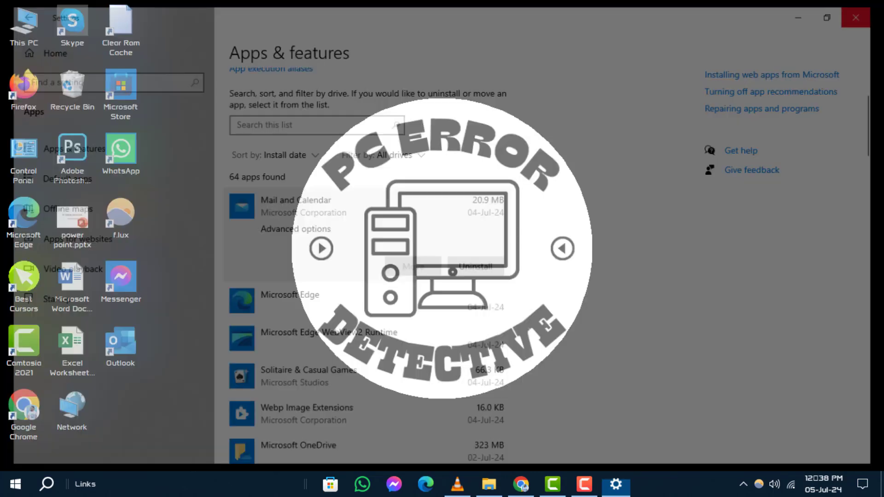
Close the Settings window to return to the desktop.
left_click(855, 17)
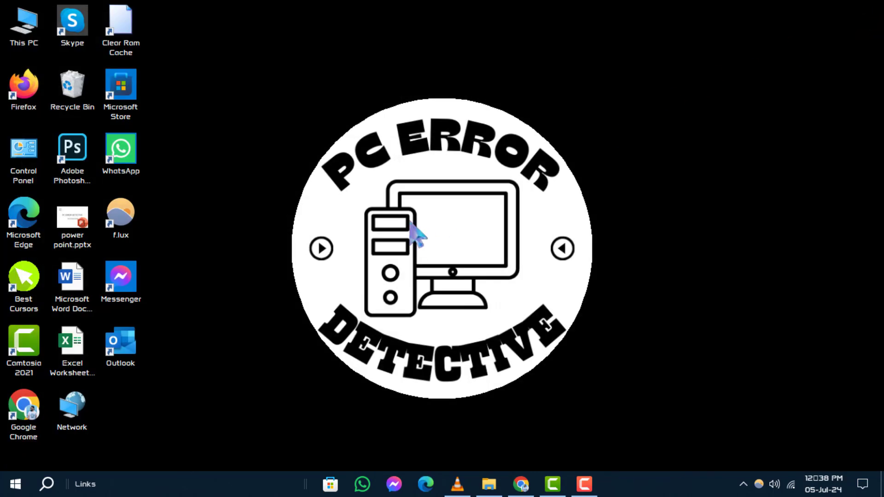
mouse_move(665, 242)
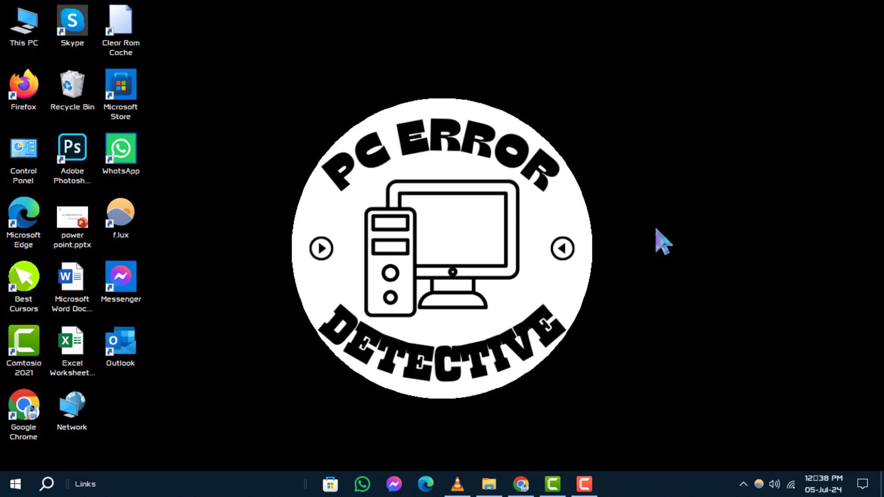
mouse_move(13, 484)
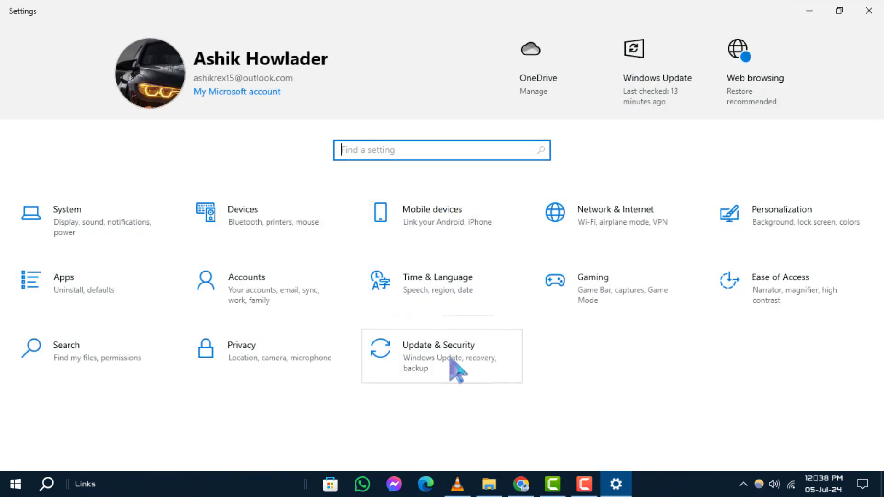
Retry the Windows Update check, then show the Start menu power options including Restart.
left_click(441, 356)
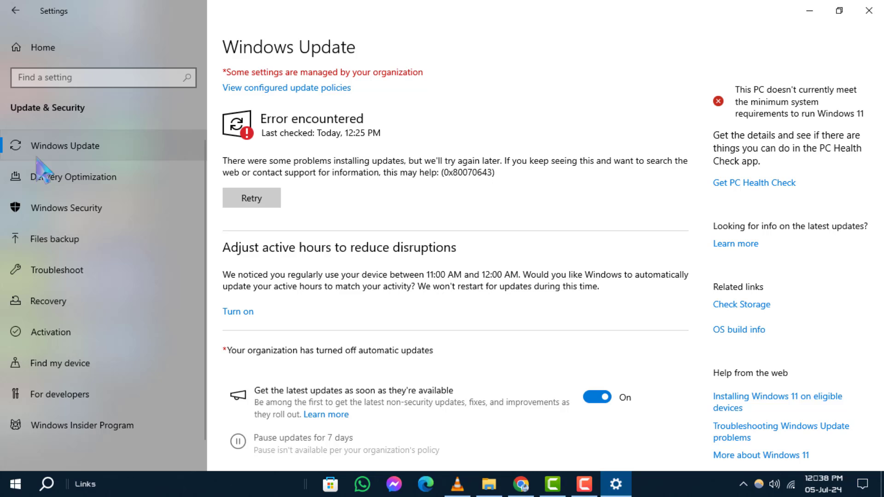
left_click(251, 198)
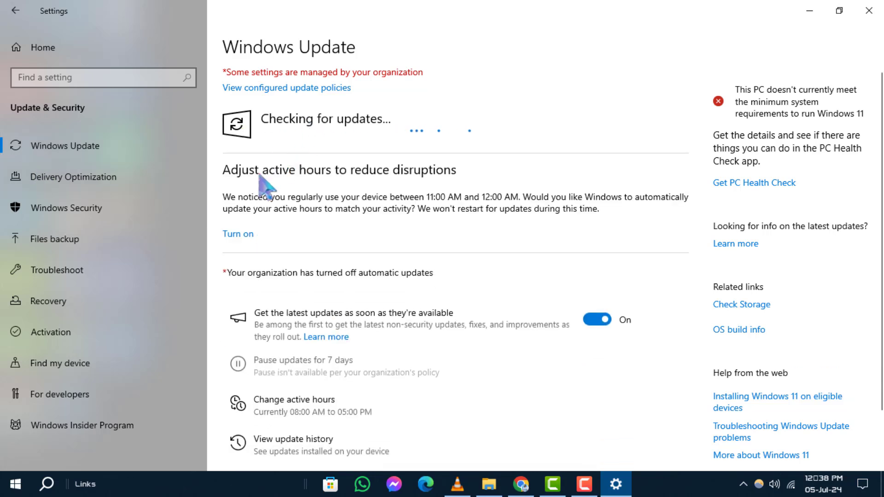
mouse_move(265, 144)
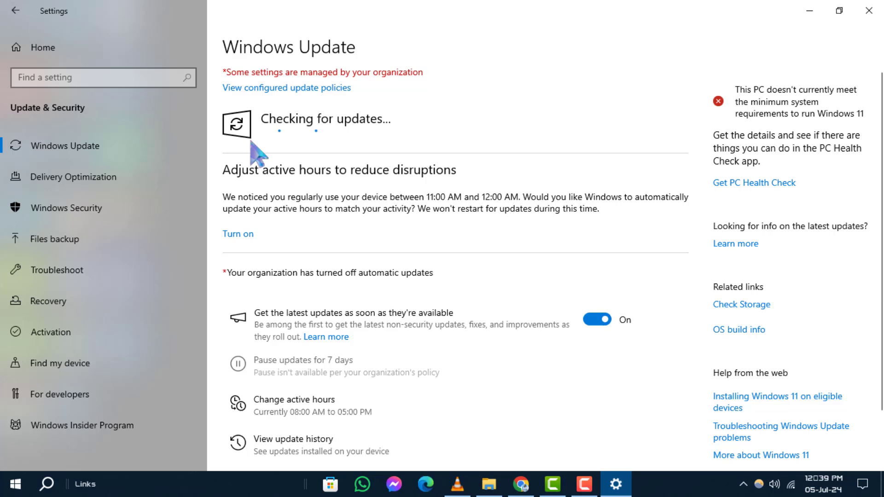
left_click(11, 484)
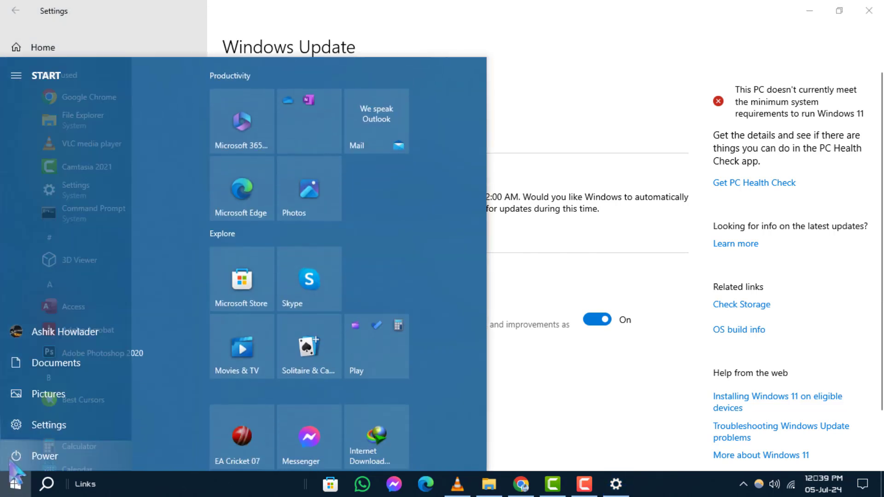
left_click(43, 456)
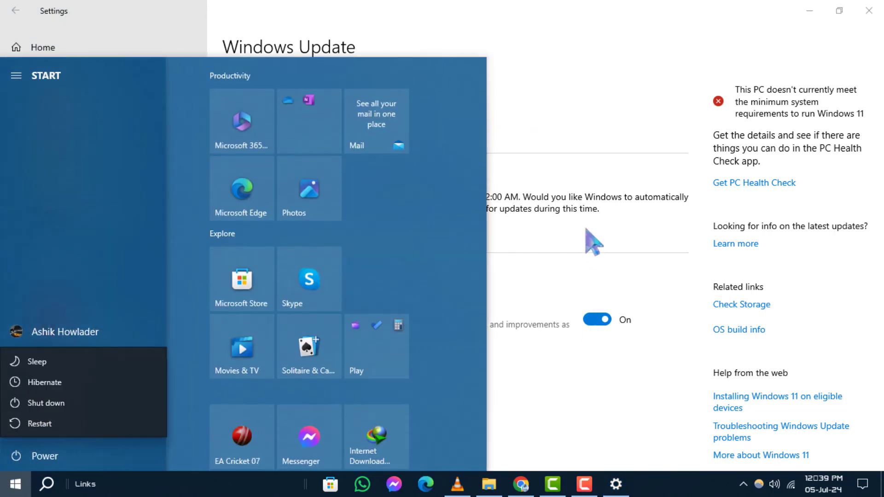